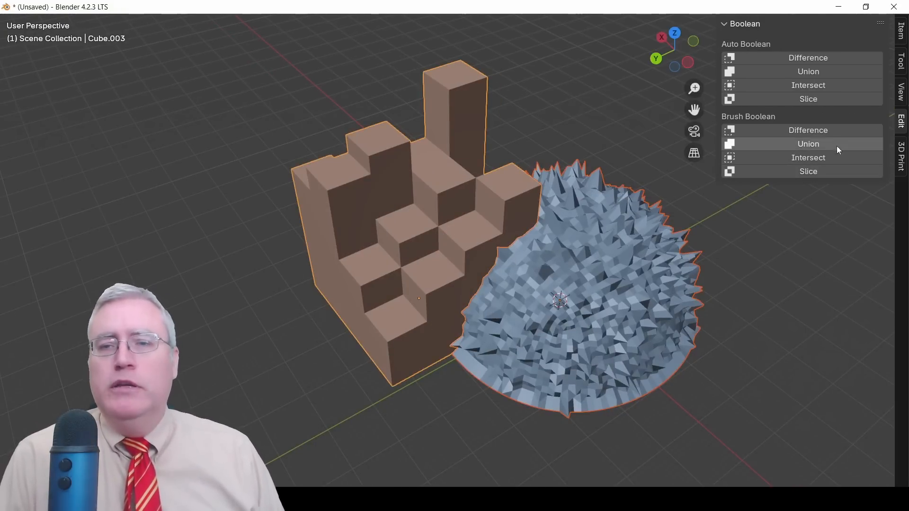
mouse_move(806, 72)
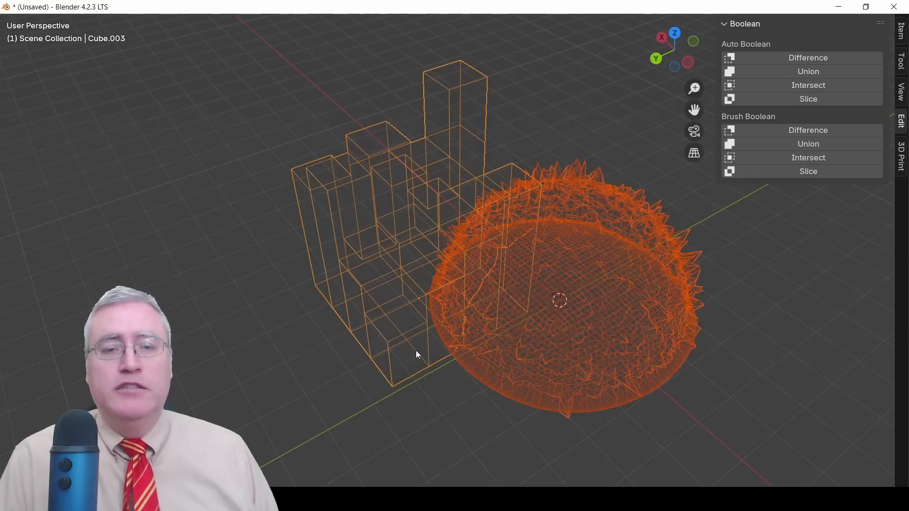
- Switch the viewport shading to Wireframe so the blocks' and dome's internal geometry shows
key("z")
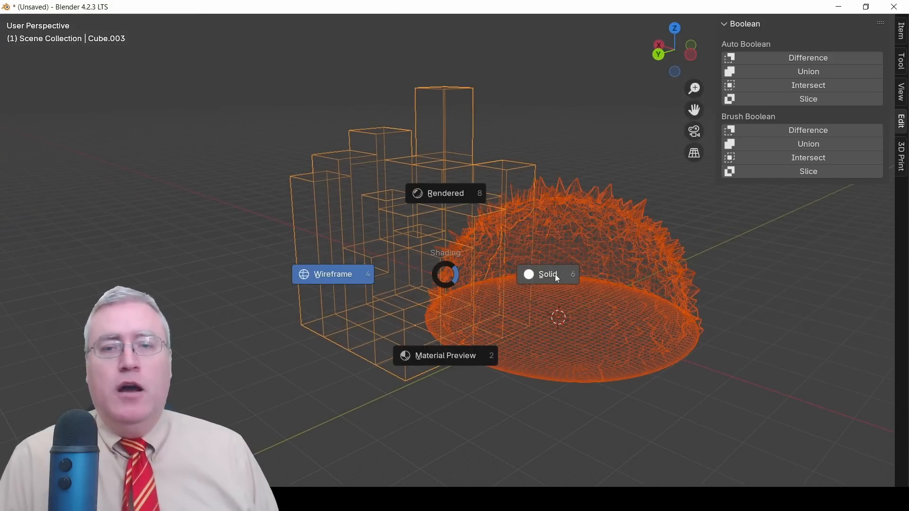
left_click(547, 275)
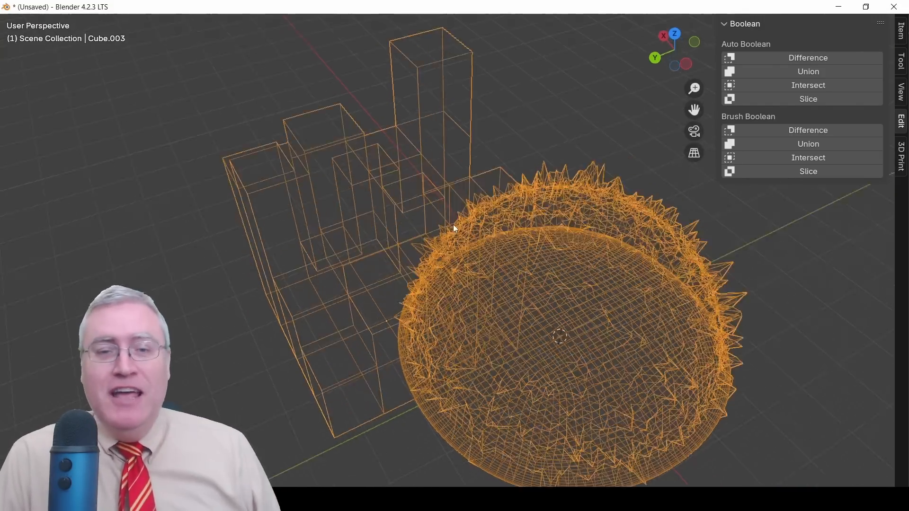
- Orbit the view beneath the dome to inspect its underside against the blocks
left_click_drag(455, 229, 475, 162)
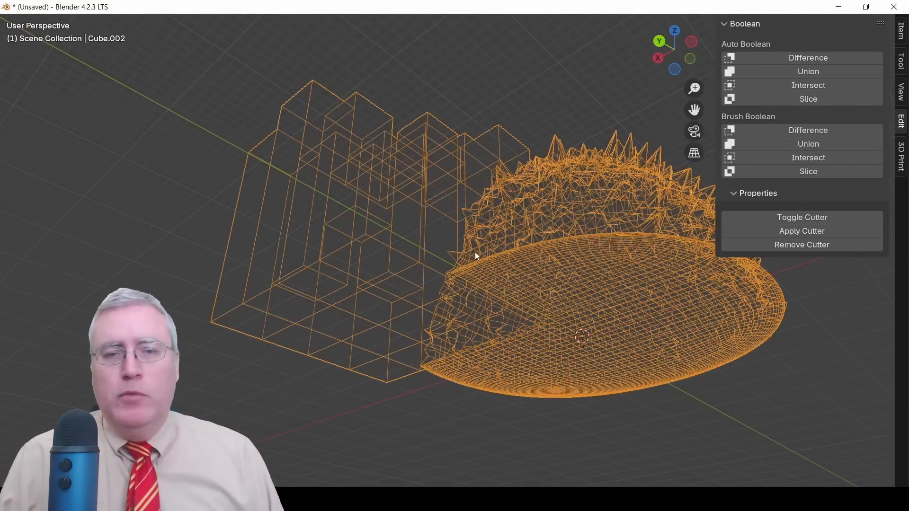
left_click_drag(475, 254, 428, 297)
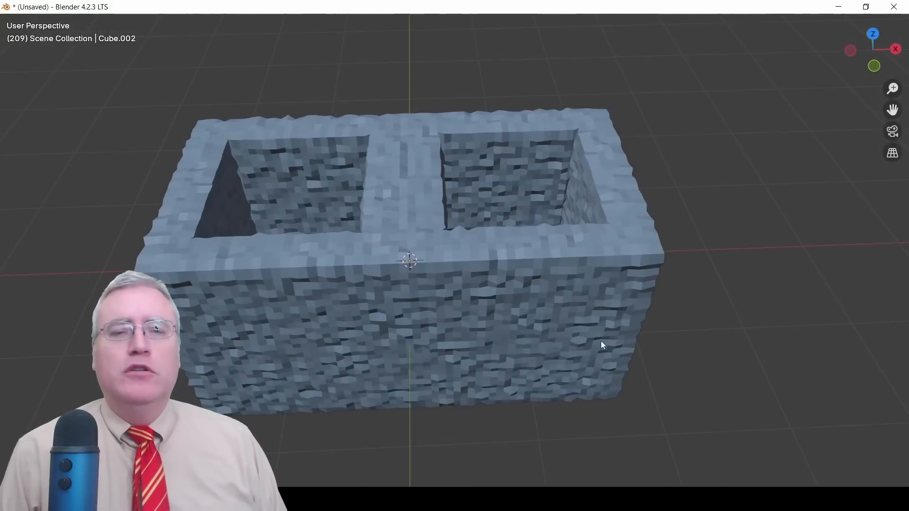
key("z")
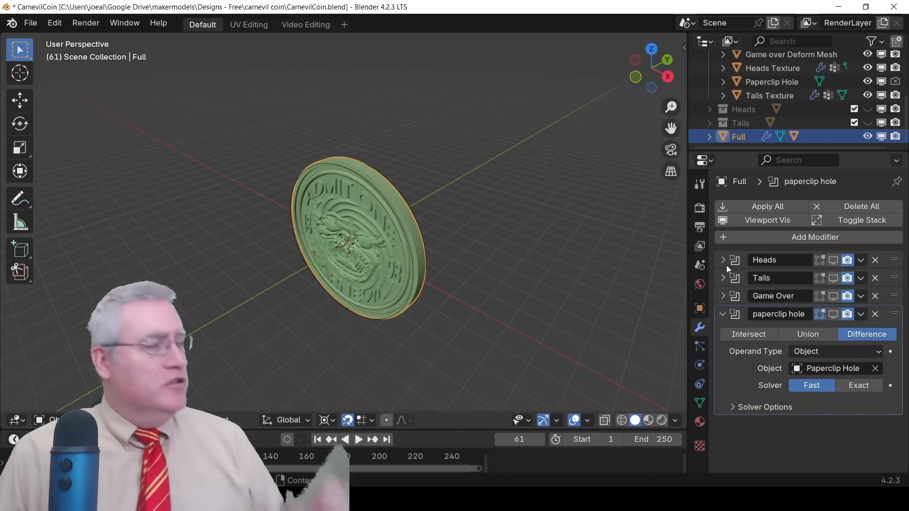
mouse_move(831, 344)
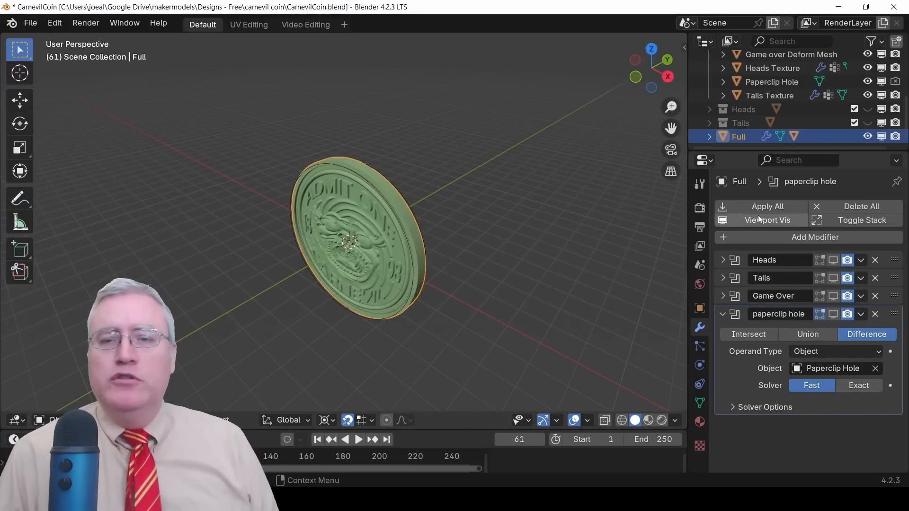
- Enable Viewport Vis for every modifier in the Full coin object's boolean stack
left_click(767, 220)
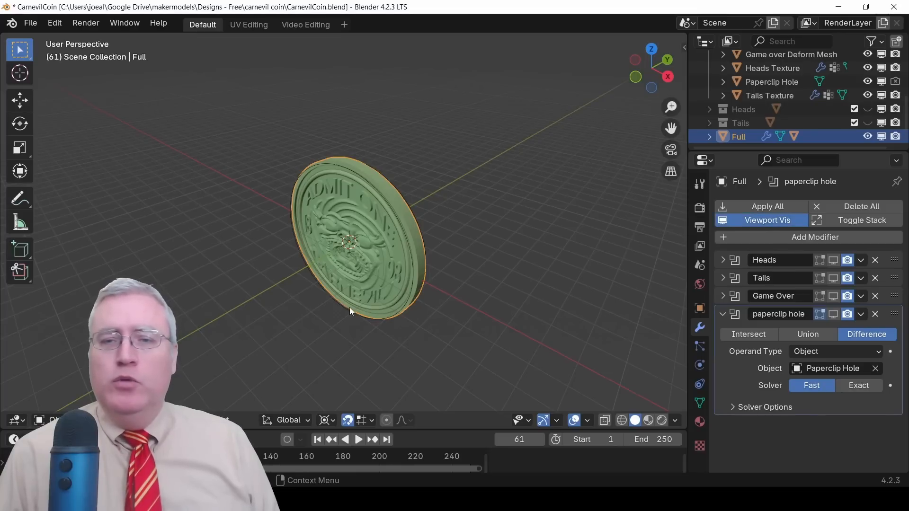